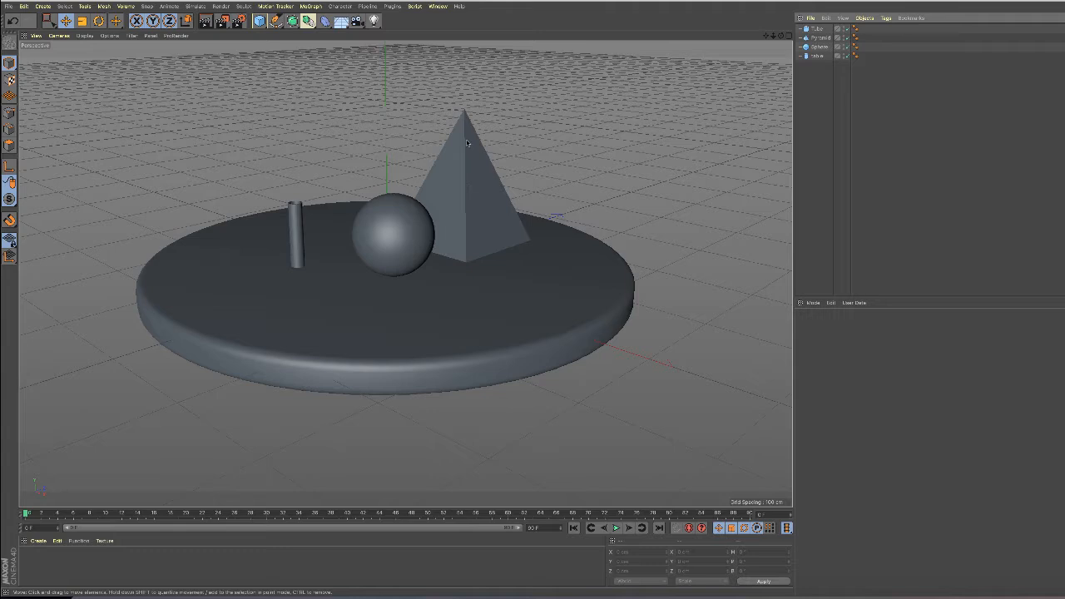
mouse_move(512, 206)
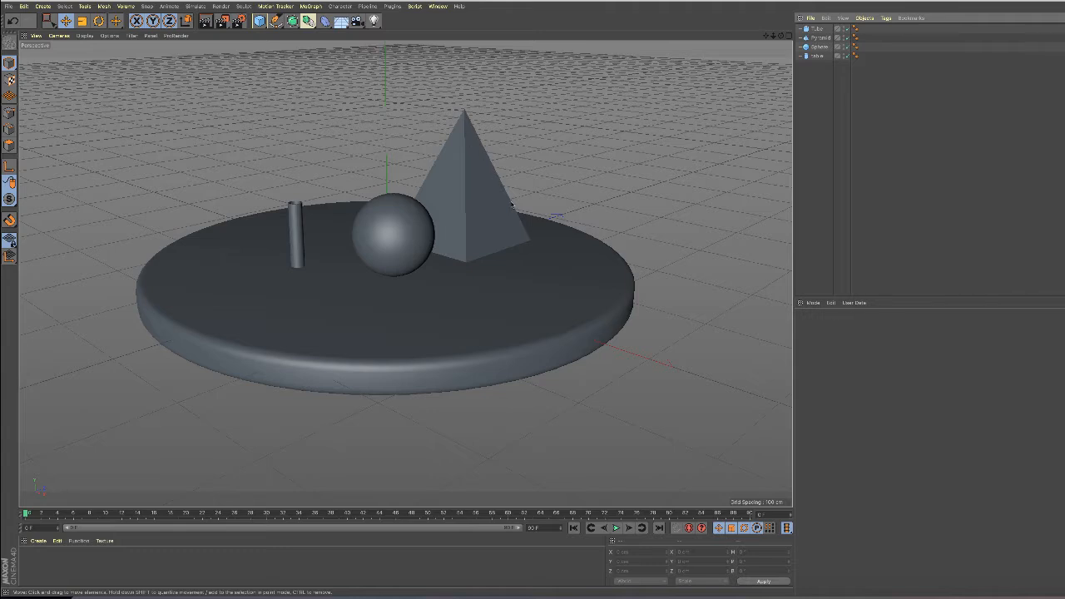
mouse_move(459, 161)
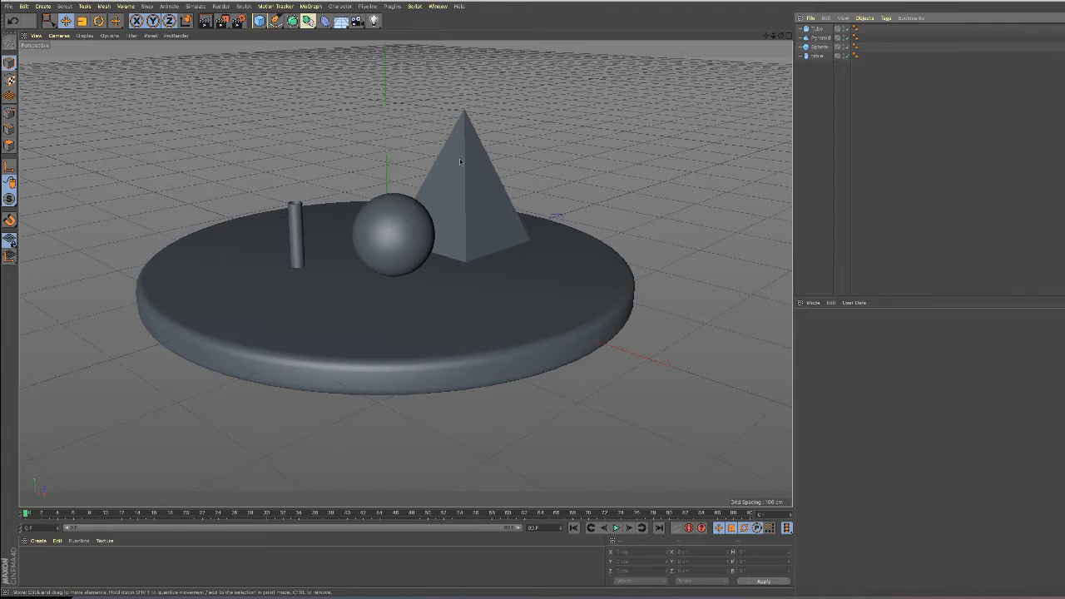
mouse_move(469, 166)
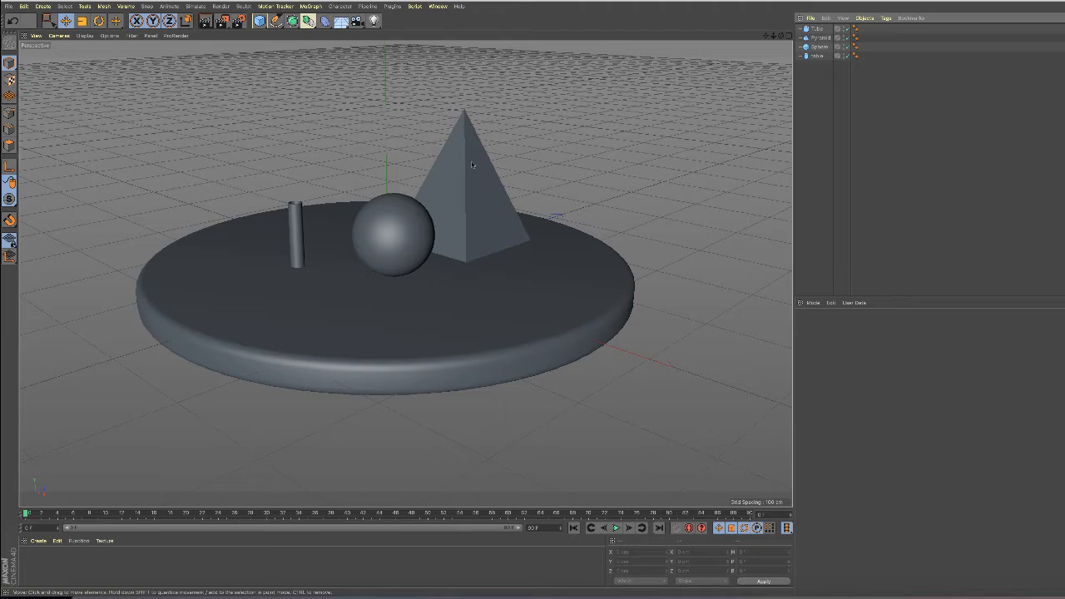
mouse_move(466, 83)
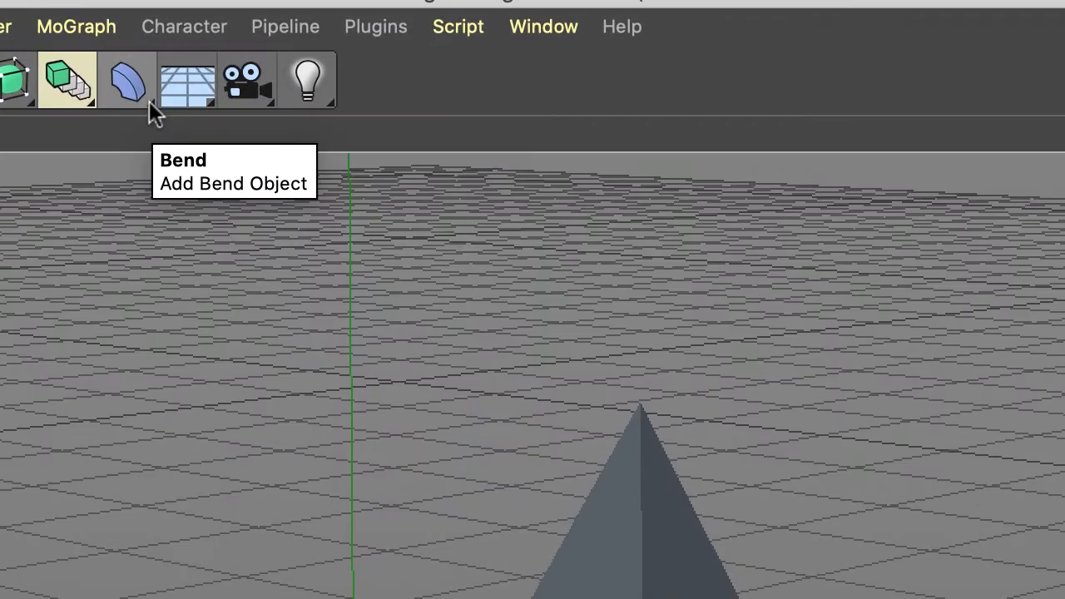
Step: Bring up the deformer flyout from the toolbar to add a Bevel deformer
click(126, 80)
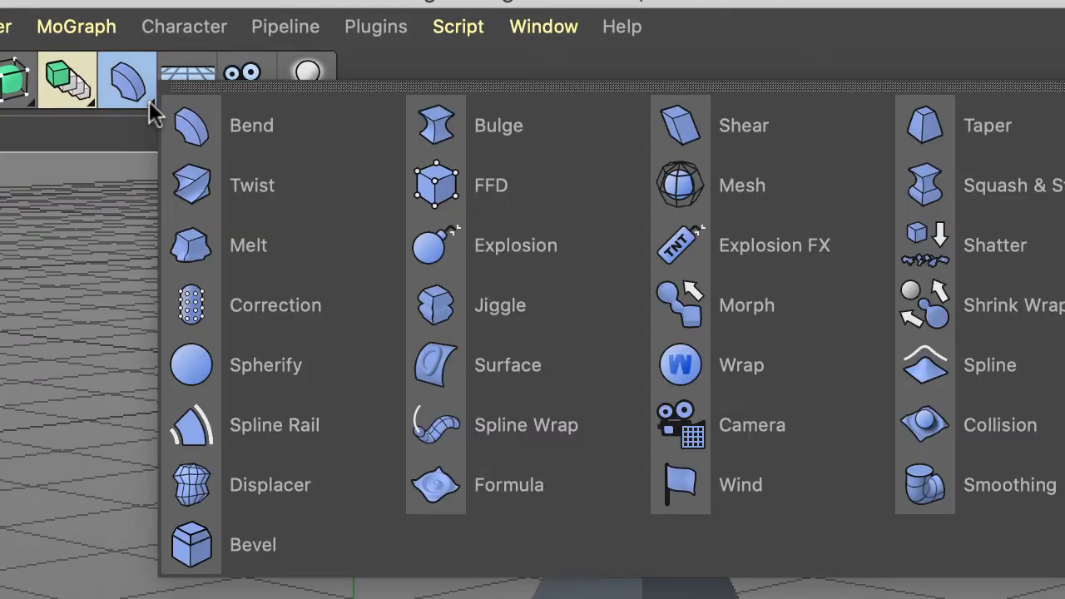
mouse_move(332, 553)
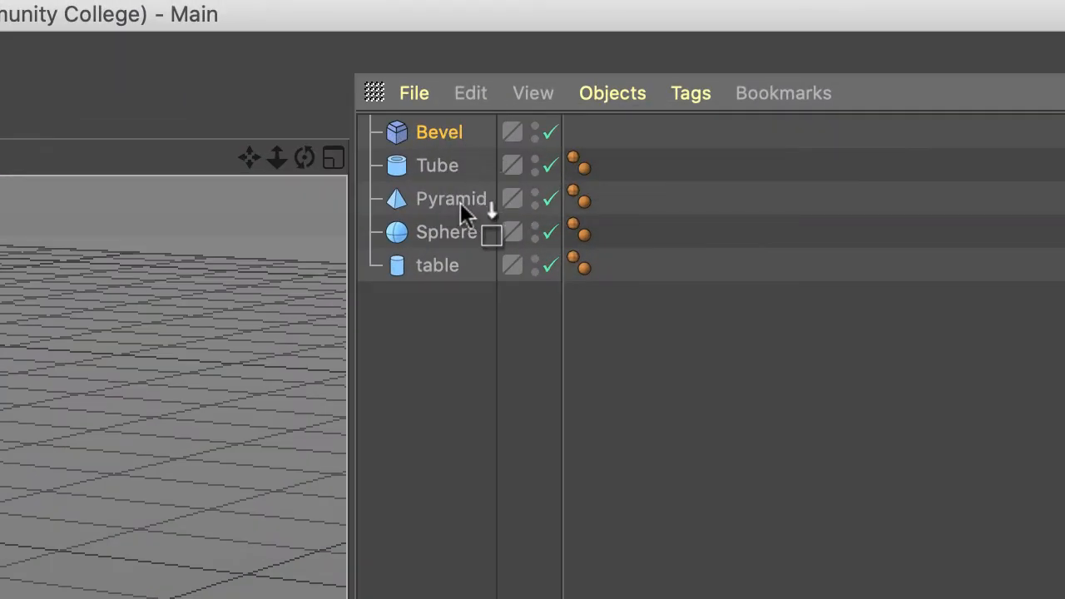
Step: Drag Bevel onto Pyramid in the Object Manager so it becomes its child
drag(440, 131, 451, 198)
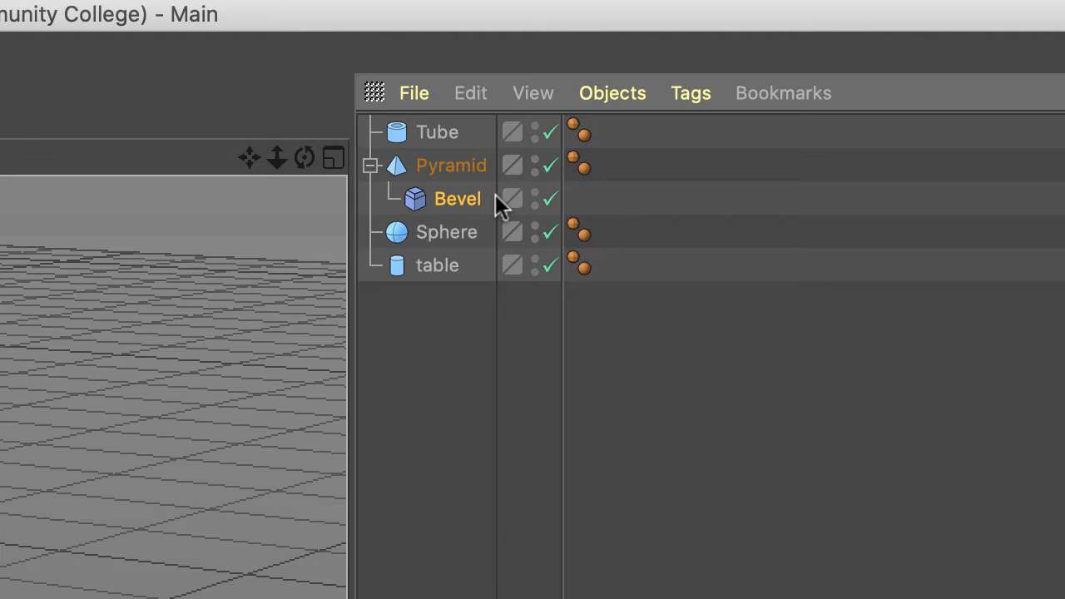
mouse_move(486, 216)
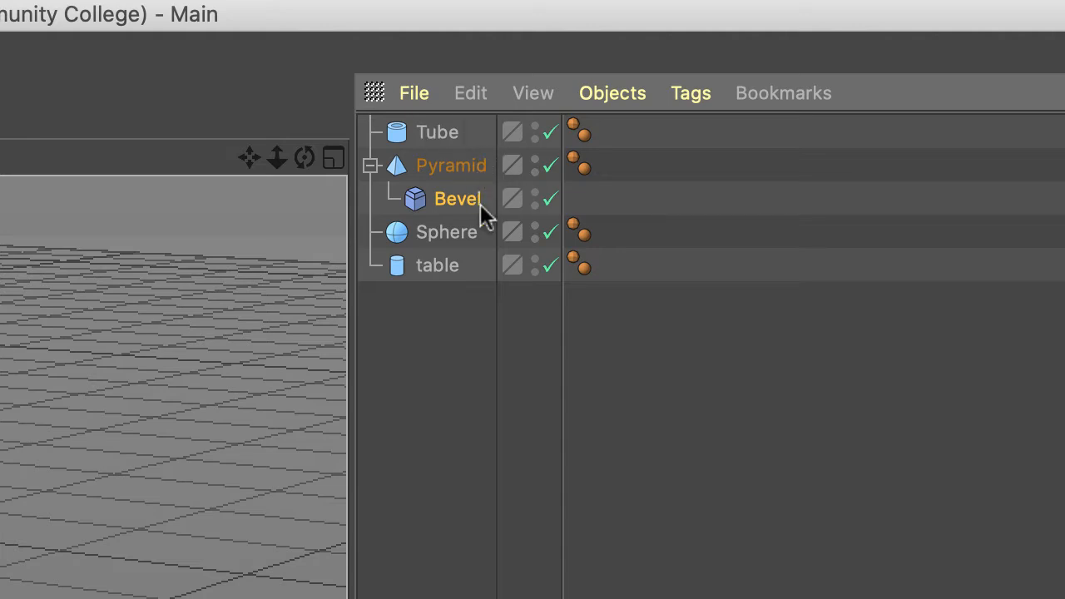
mouse_move(453, 301)
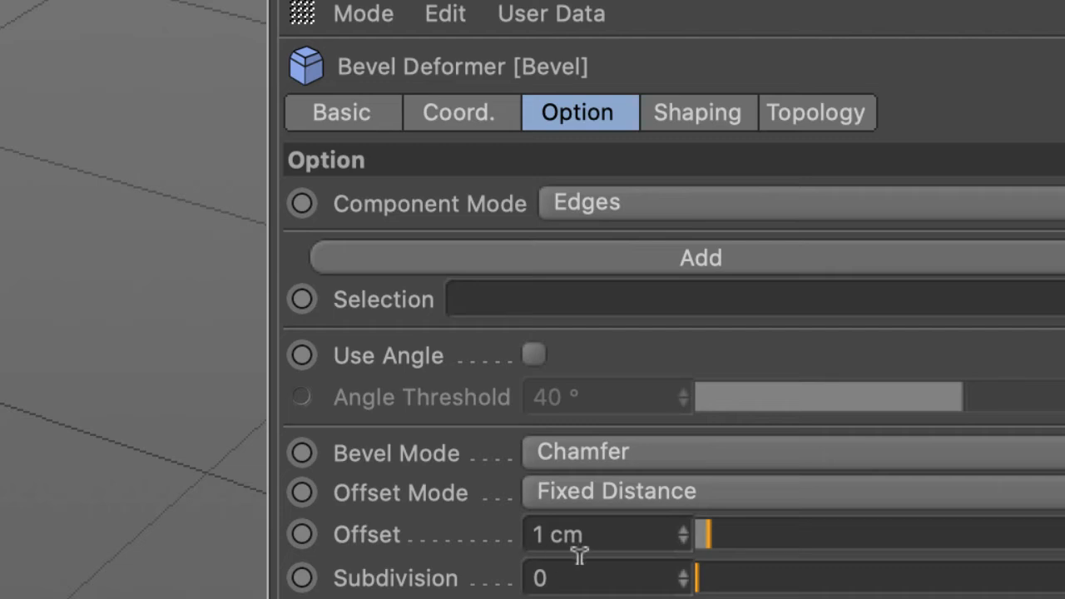
mouse_move(383, 569)
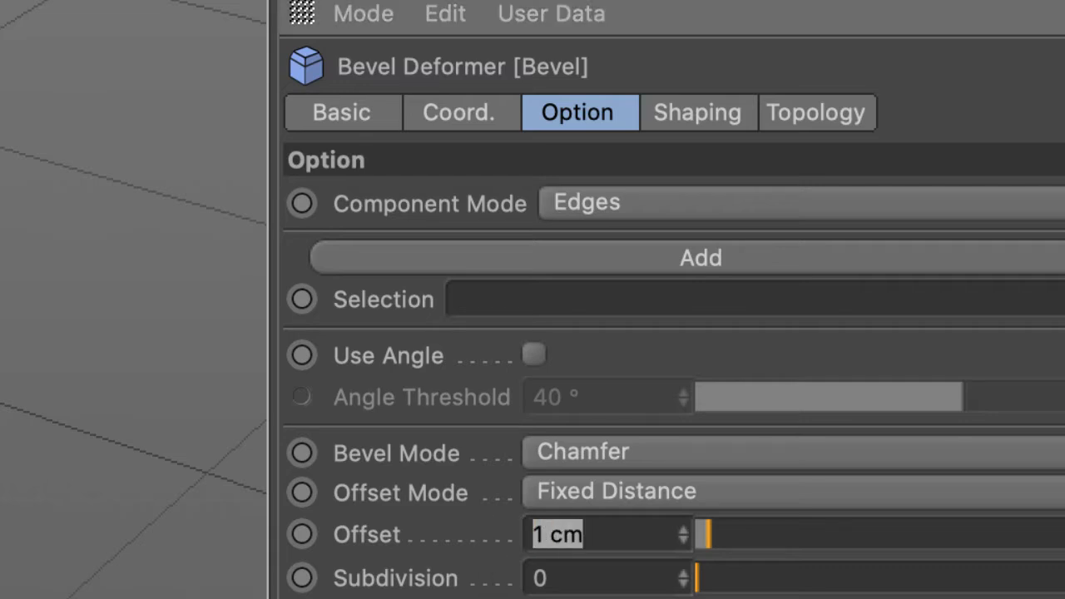
Step: Set the Bevel deformer's Offset to .2 cm in the Option settings
click(555, 534)
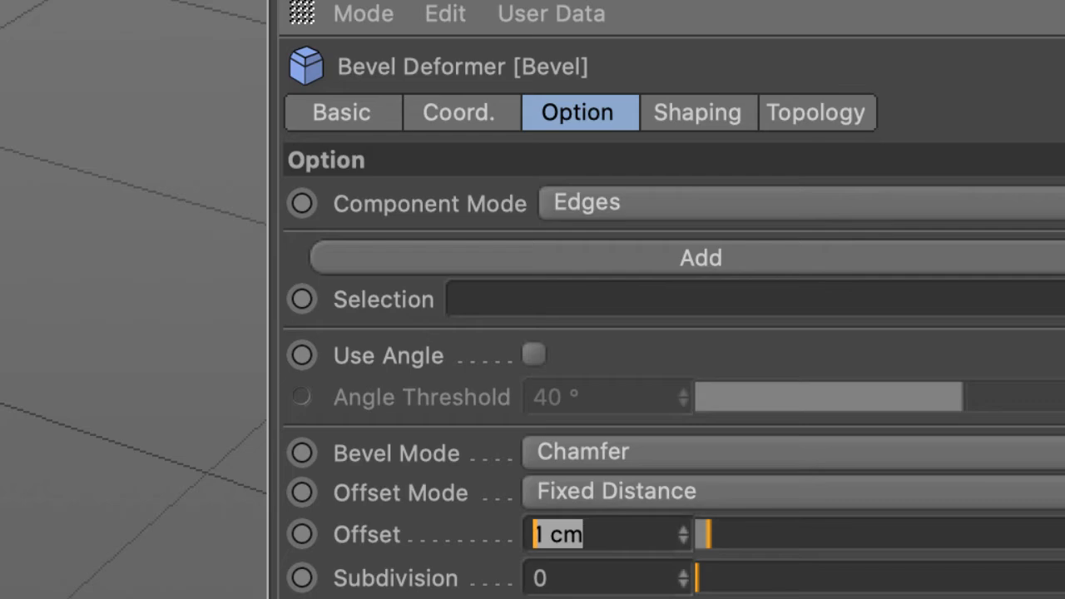
text(.2)
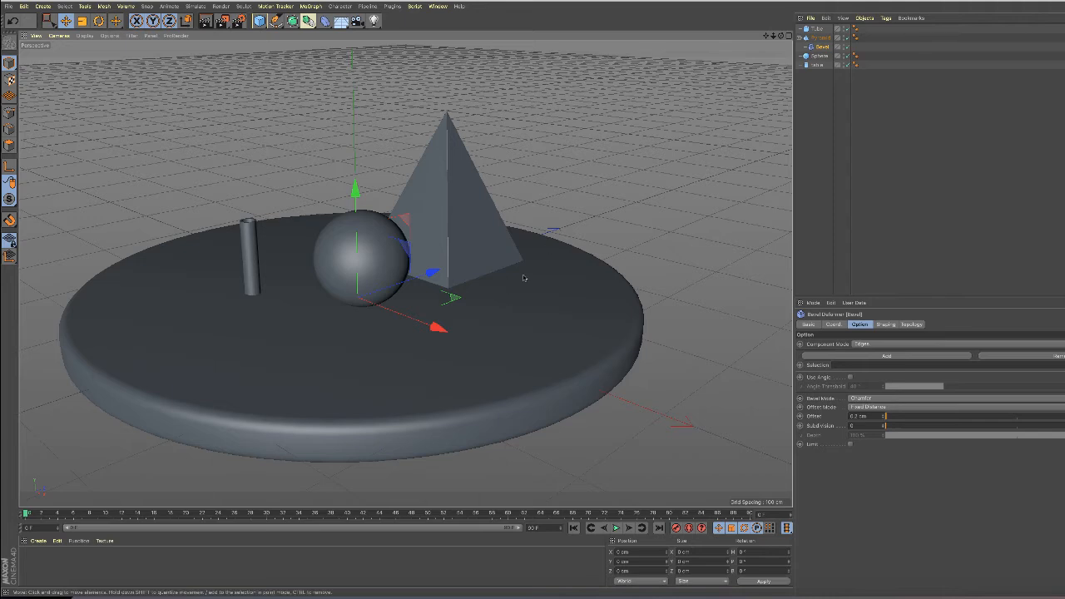
mouse_move(405, 264)
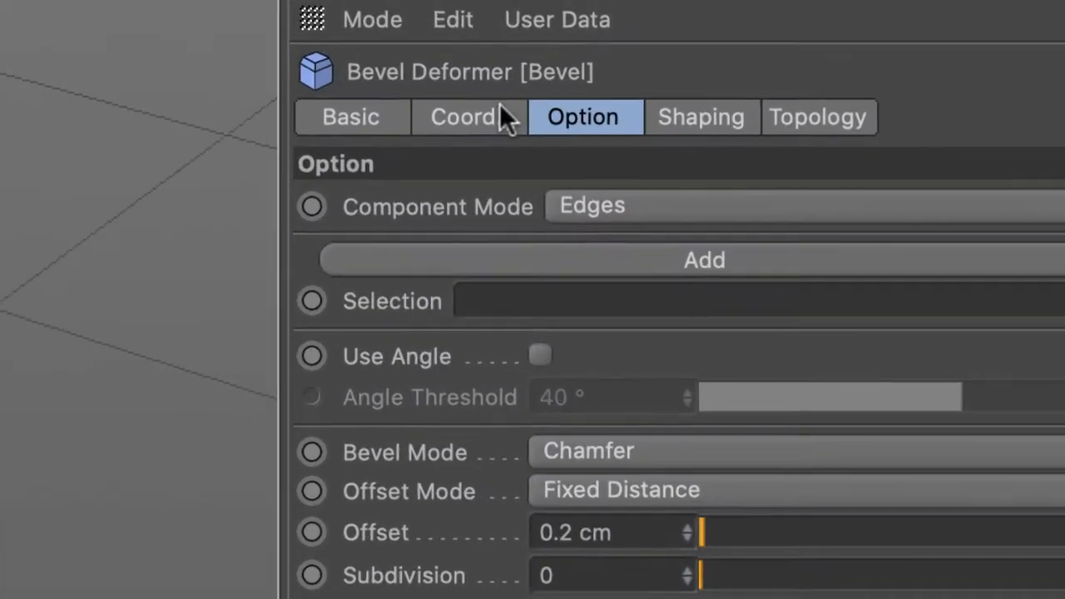
Step: In the Coord. settings, set the Bevel deformer's X position to 0
click(463, 116)
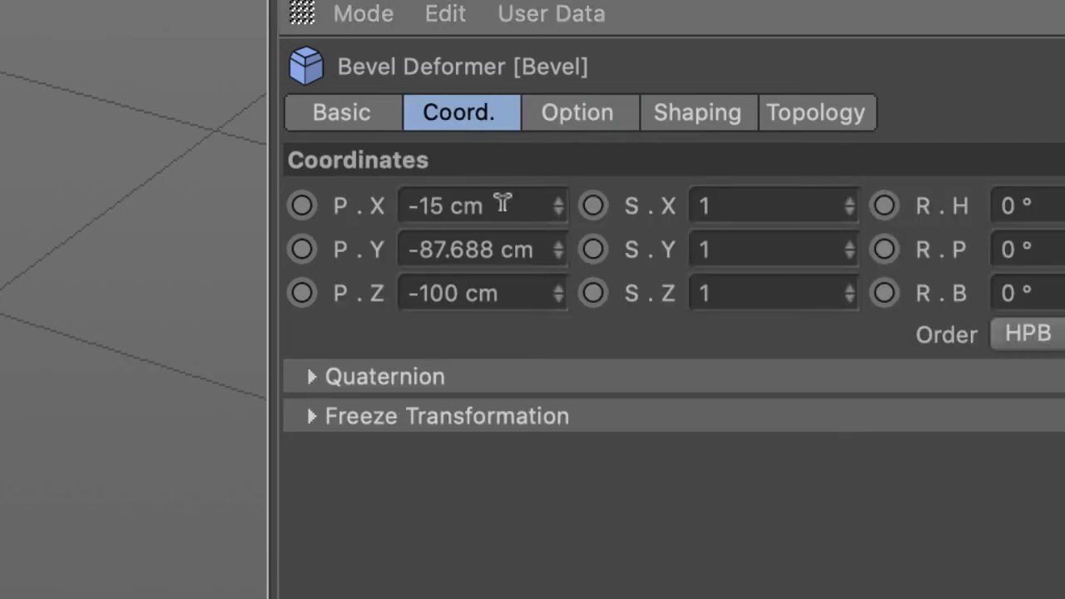
click(462, 206)
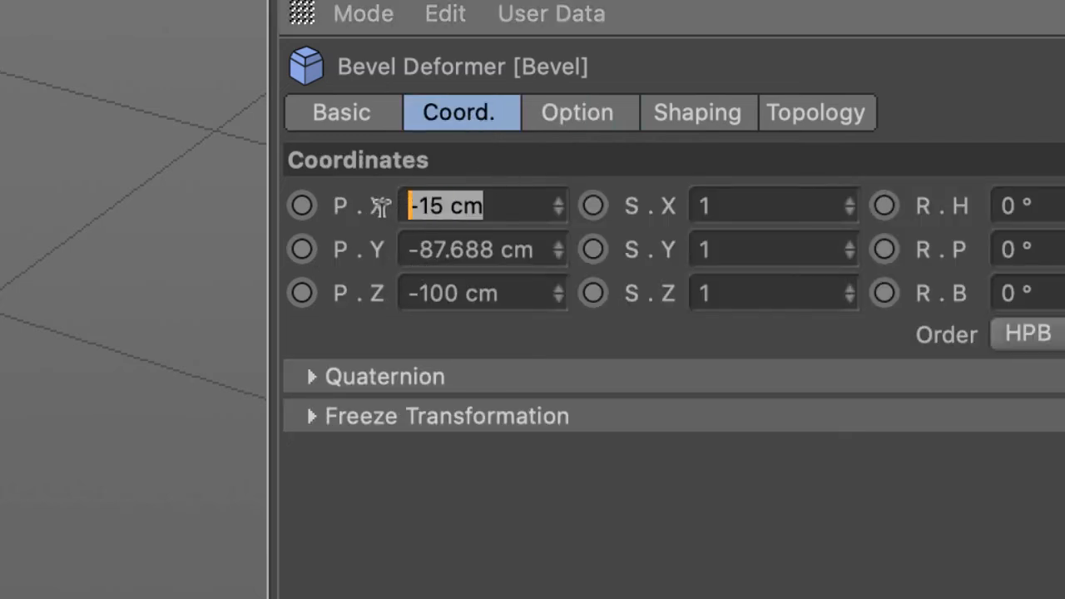
text(0)
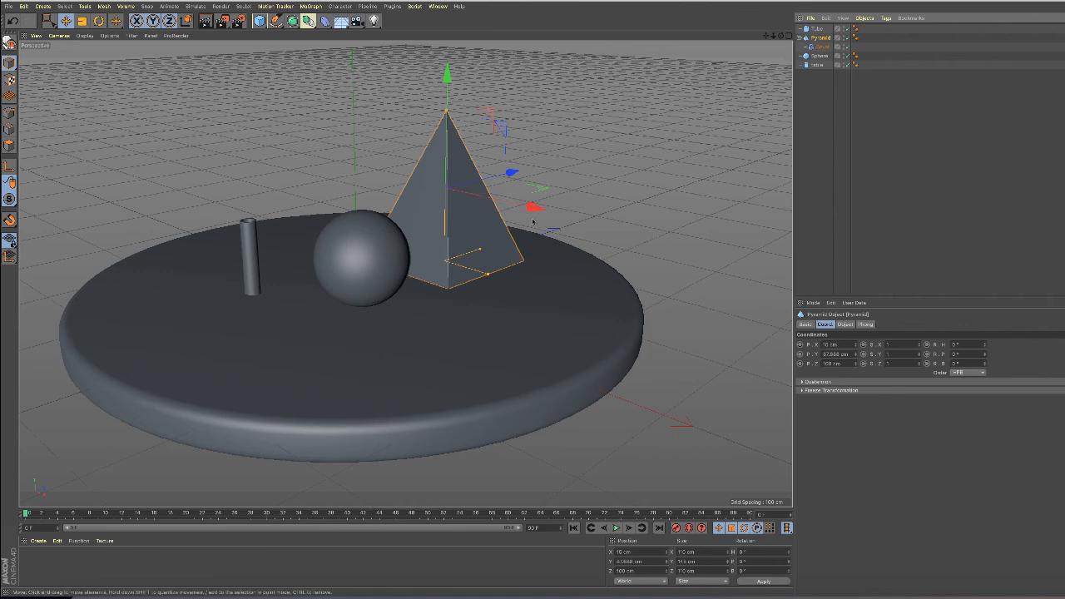
mouse_move(551, 231)
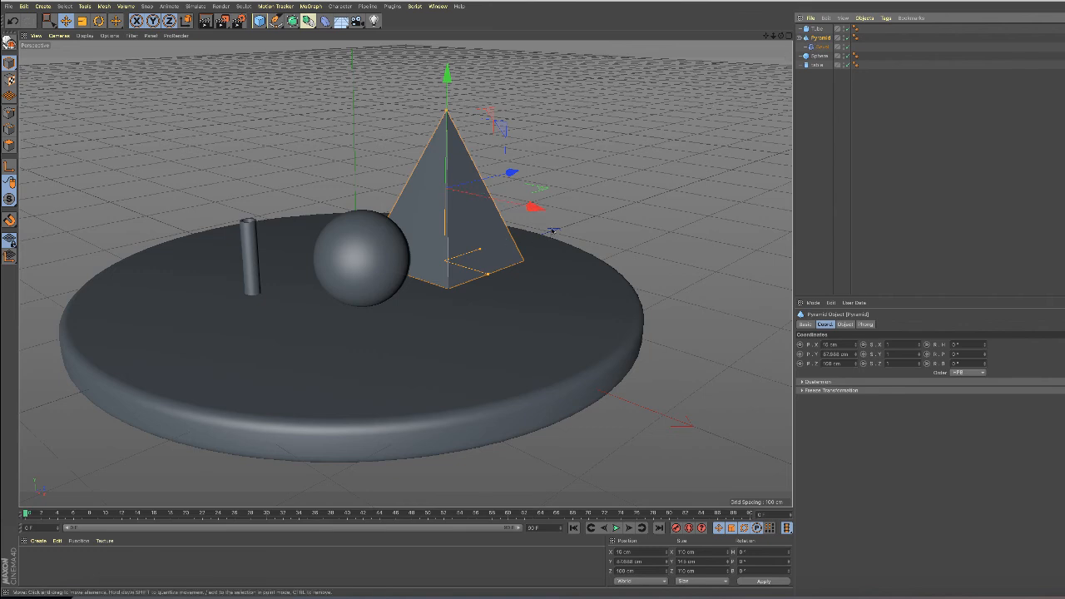